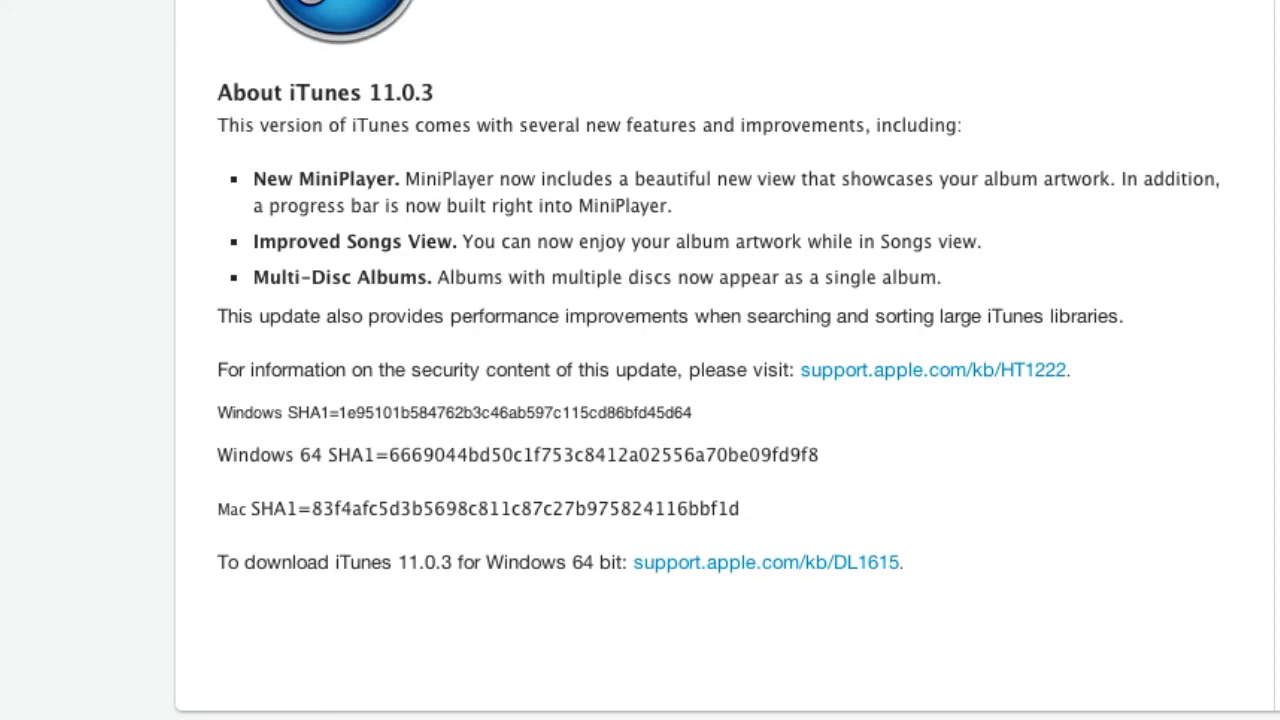
mouse_move(1225, 265)
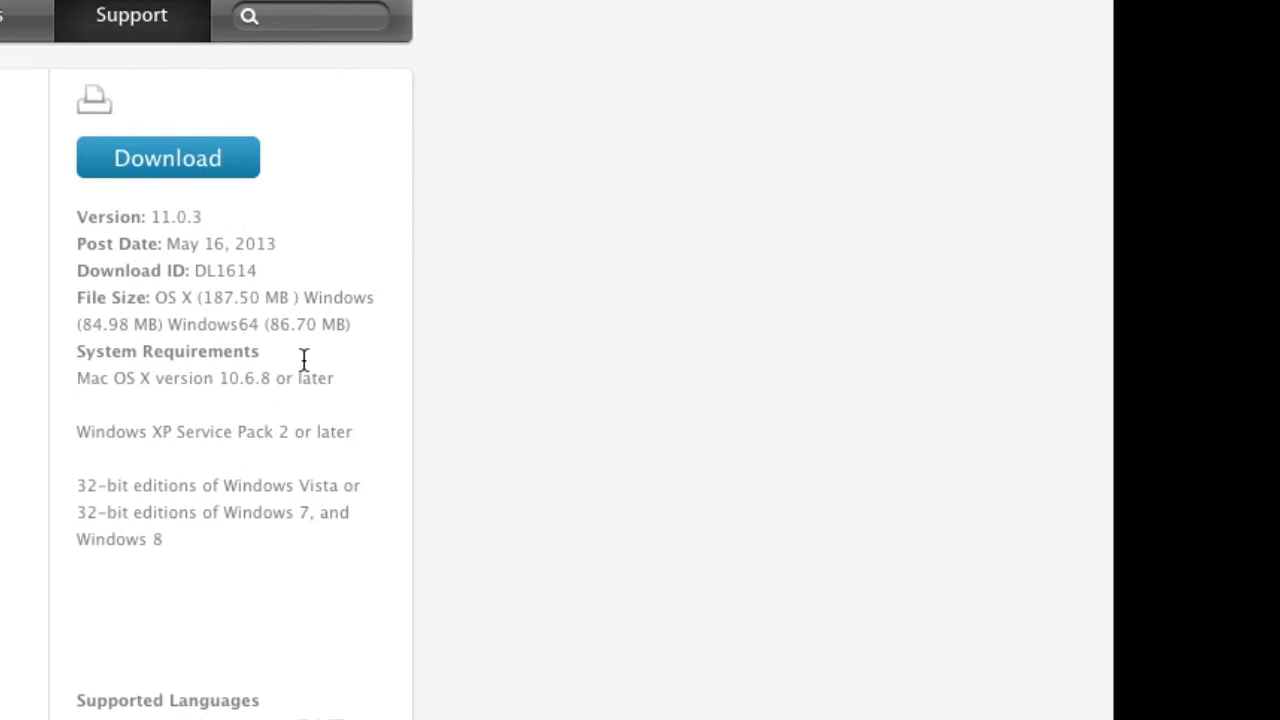
mouse_move(343, 260)
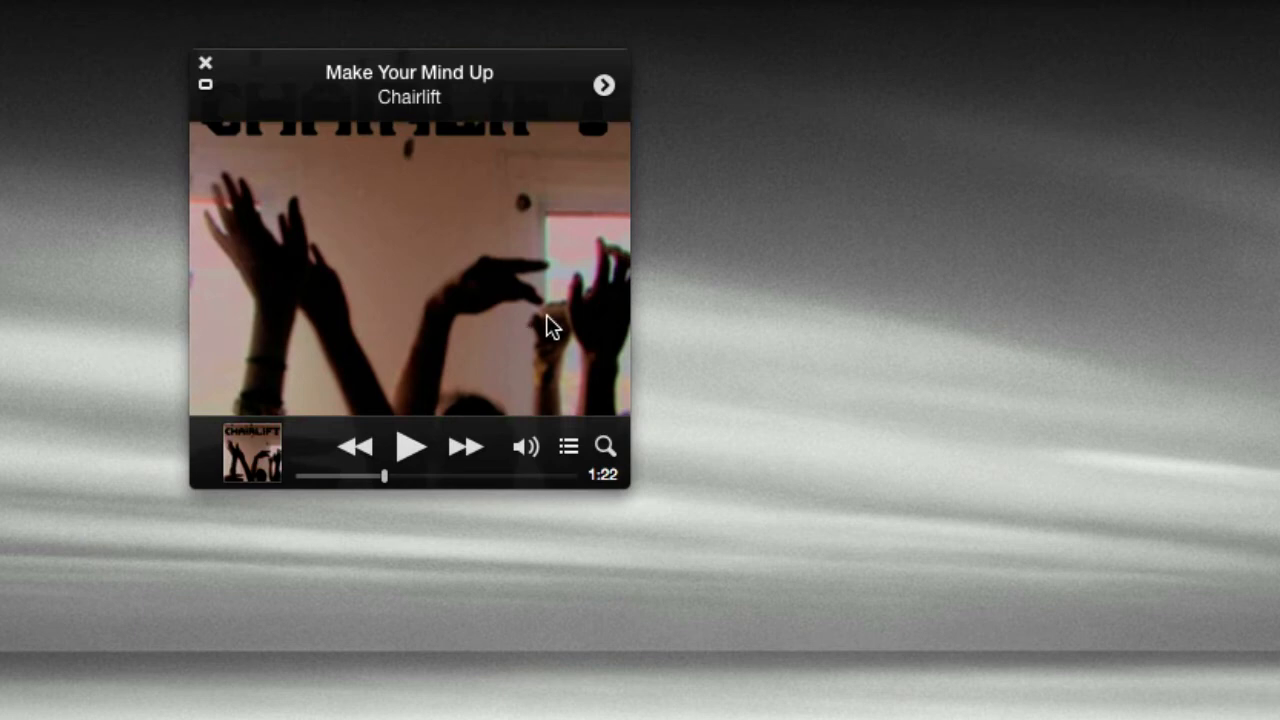
mouse_move(252, 449)
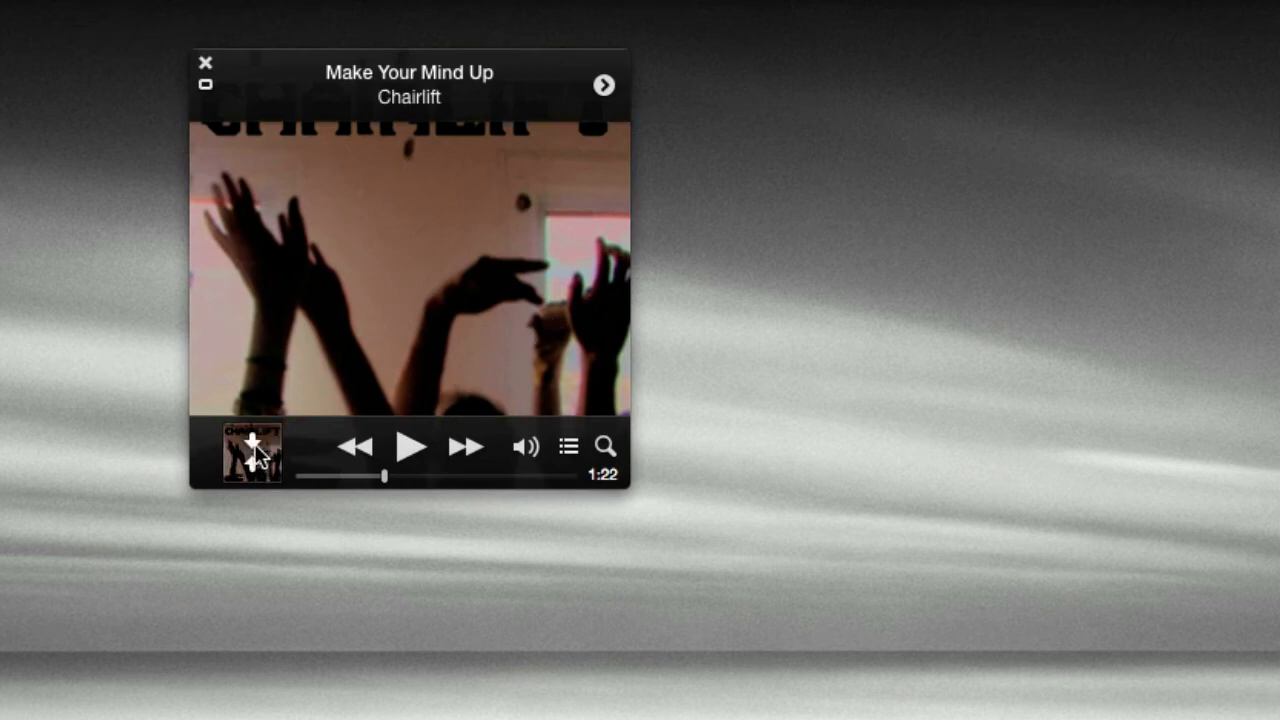
Step: Collapse the MiniPlayer's large artwork view into the compact strip for 'Make Your Mind Up'
click(204, 85)
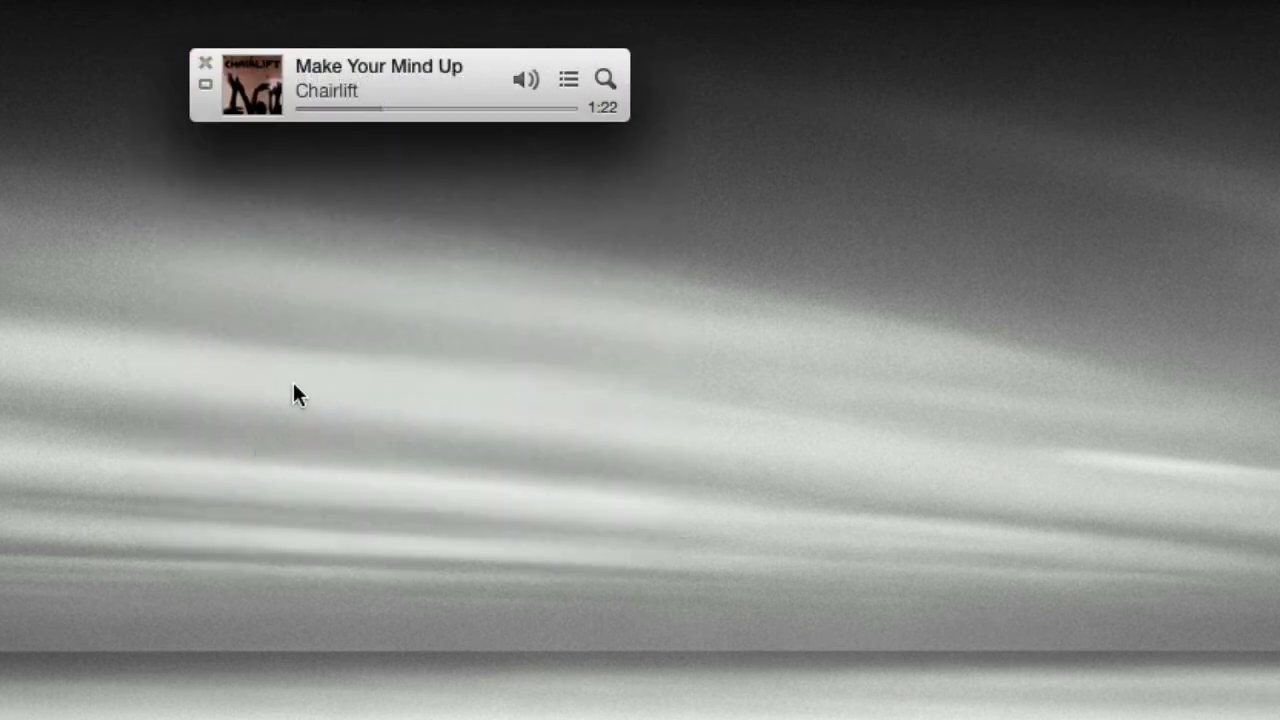
mouse_move(398, 140)
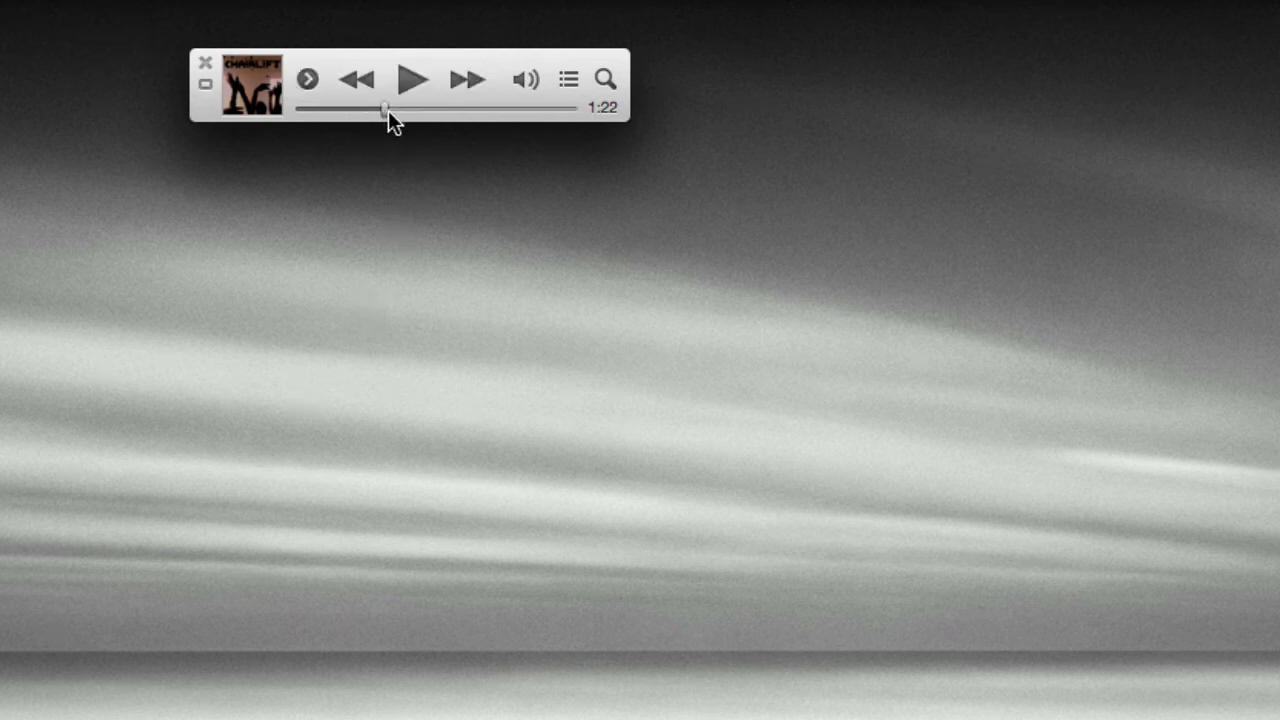
Step: Scrub 'Make Your Mind Up' ahead to 3:08 and resume playback
drag(388, 108, 495, 108)
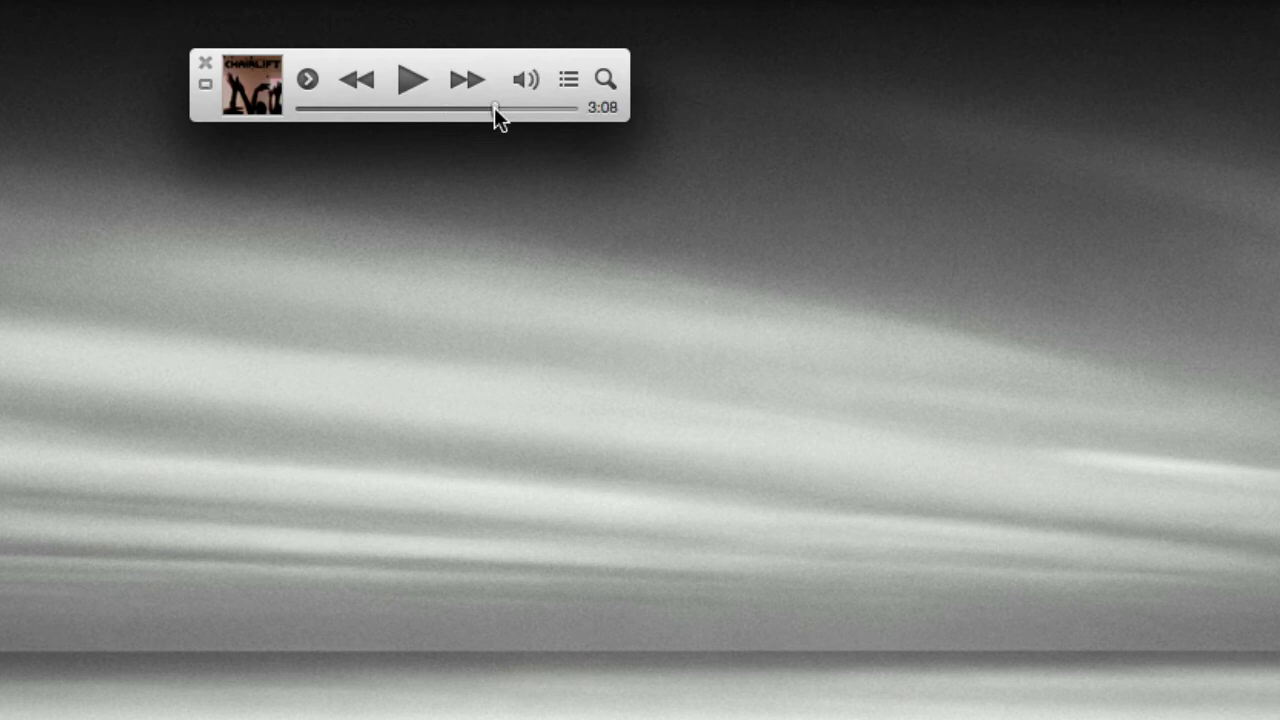
mouse_move(399, 338)
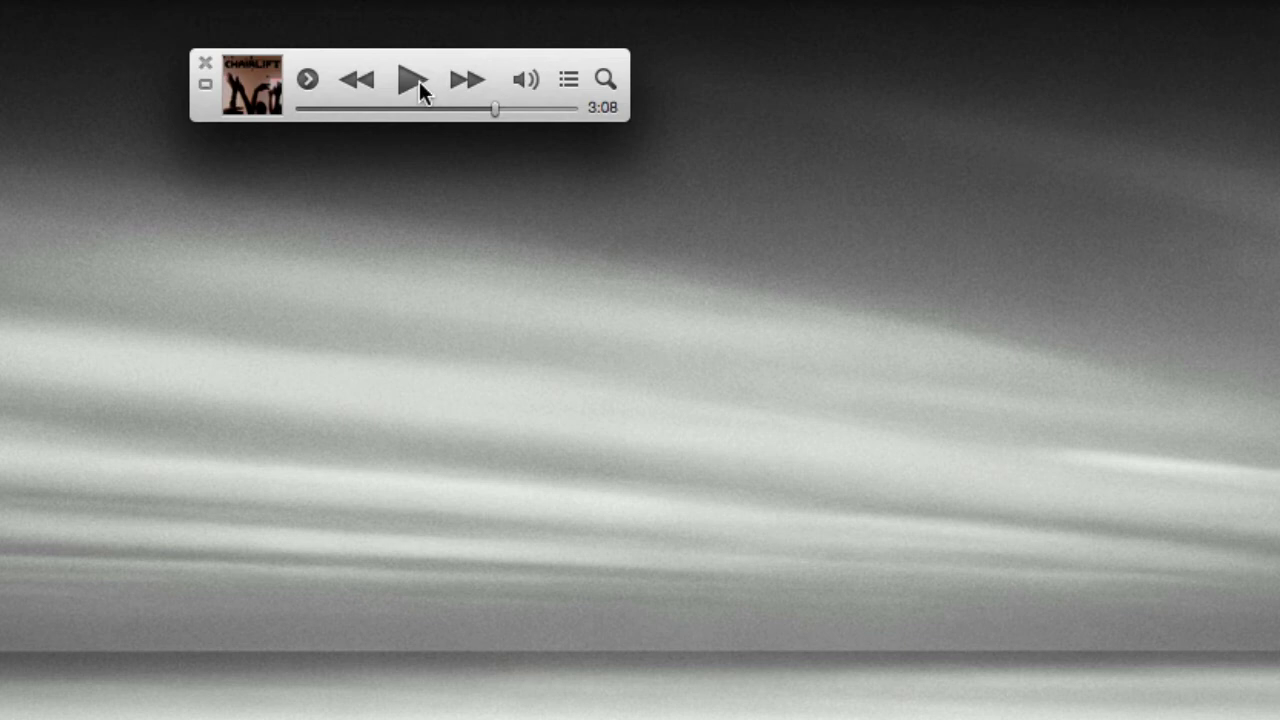
click(414, 78)
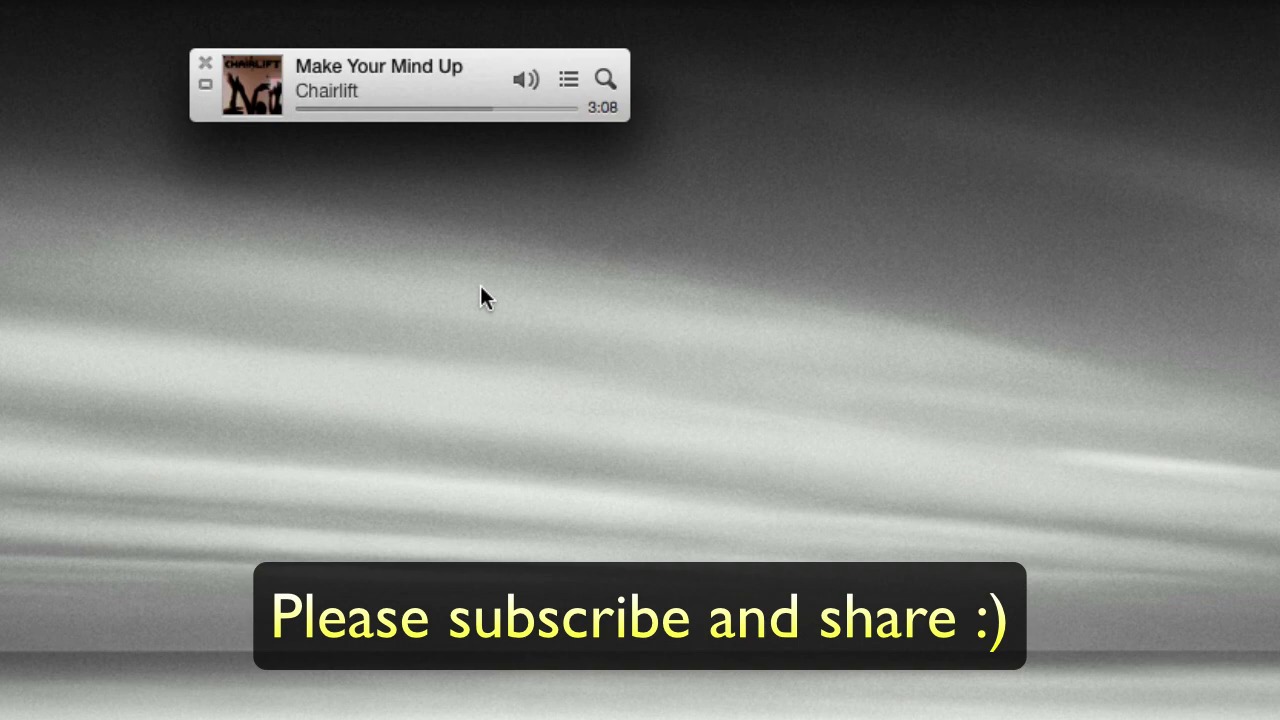
mouse_move(645, 302)
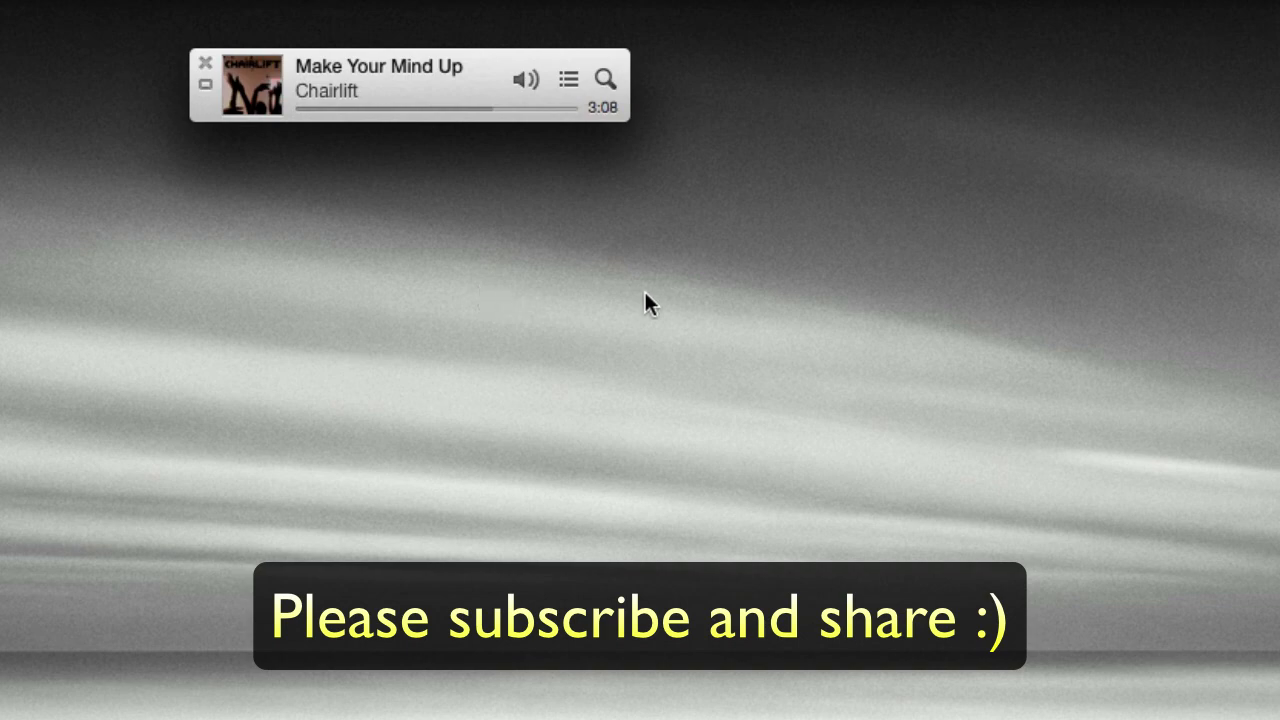